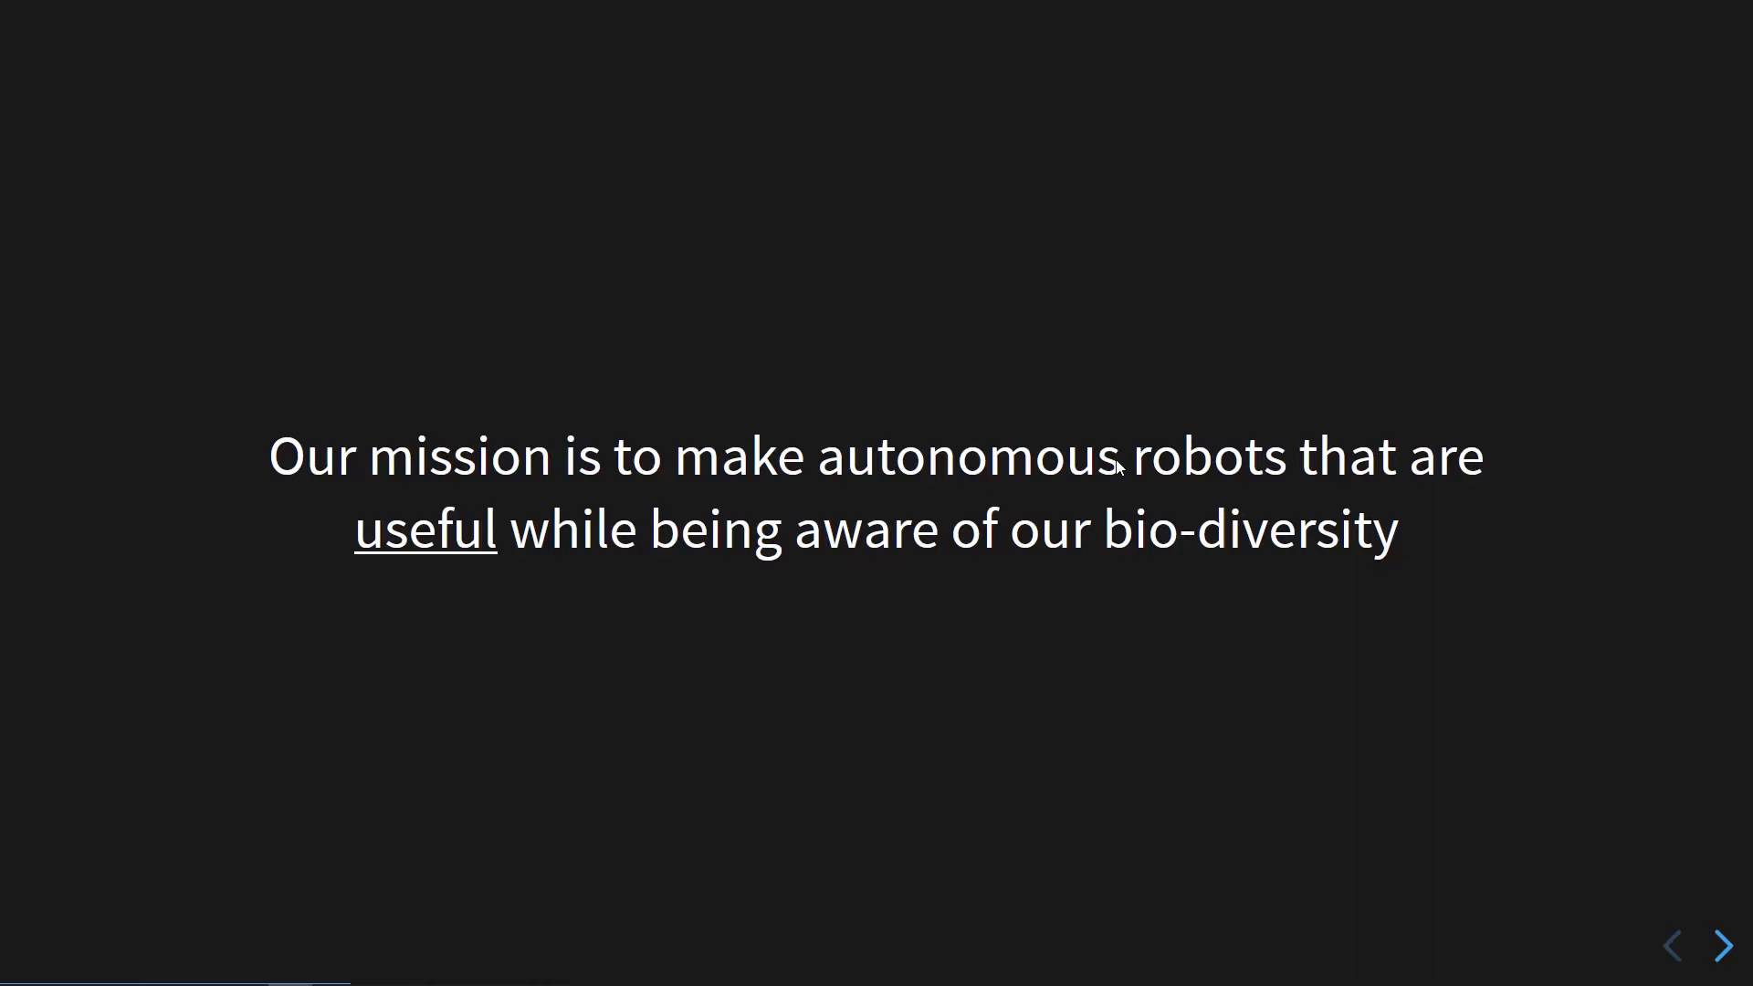
# Advance to the 'Topics covered in this channel' slide listing Electrical and Mechanical topics.
pyautogui.click(1721, 945)
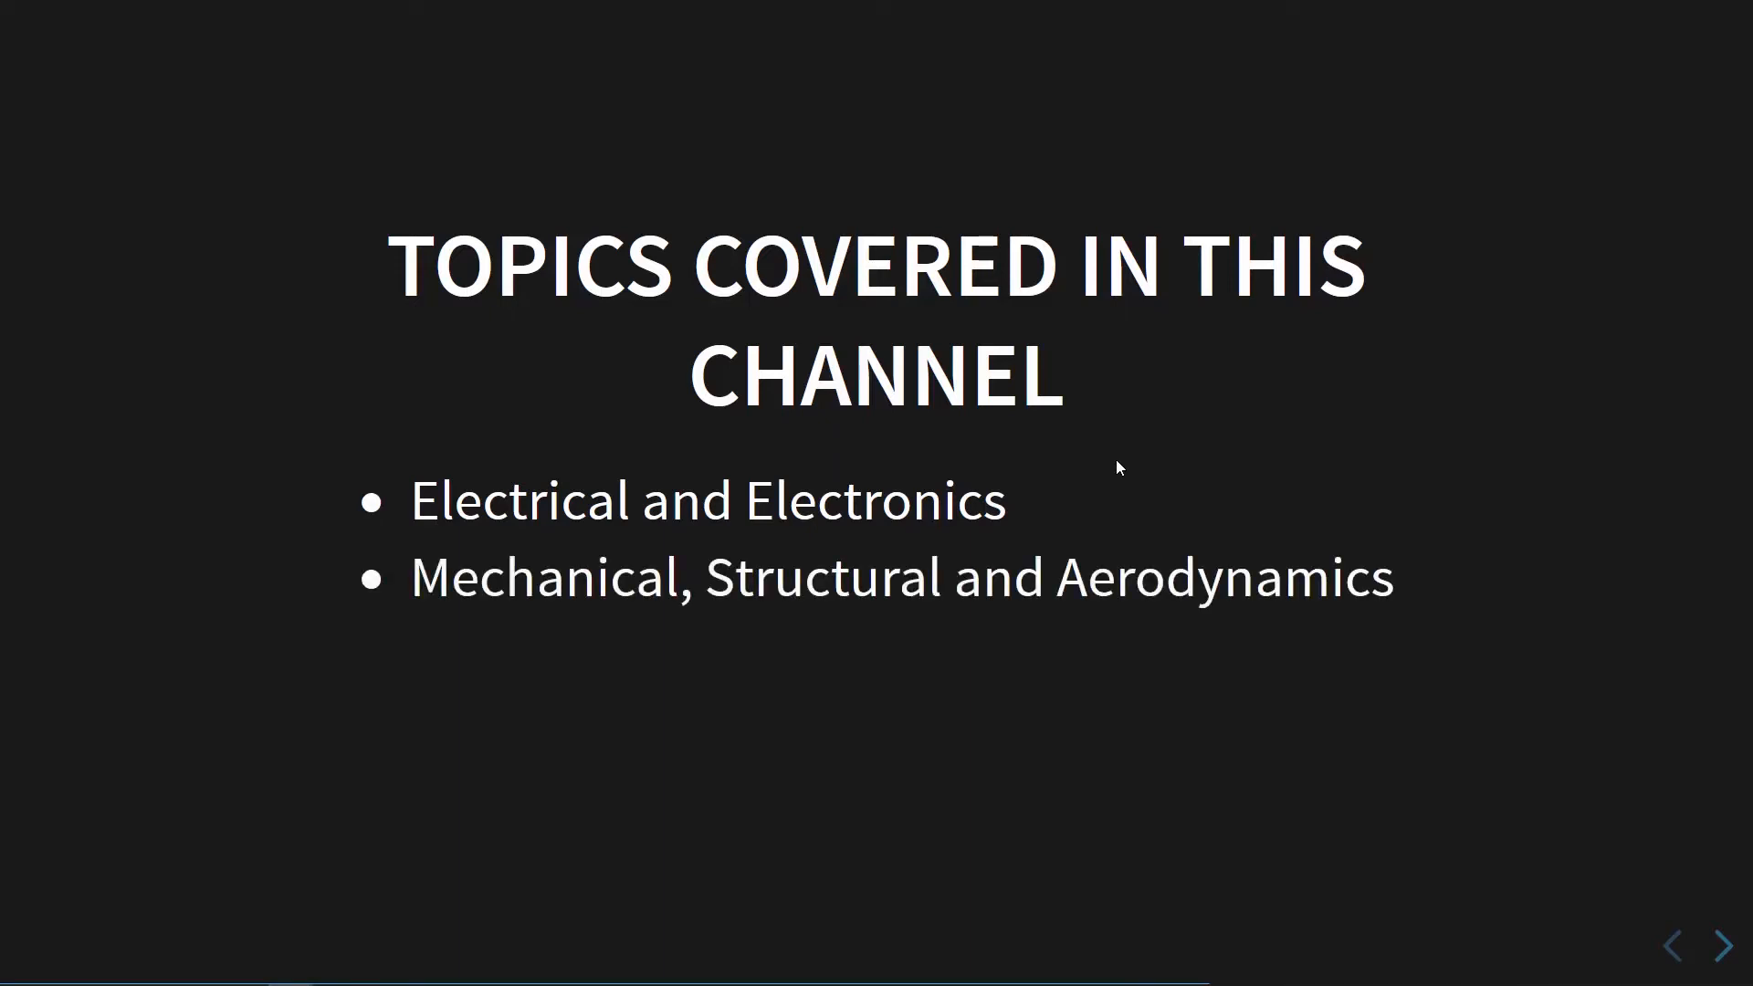
# Advance to the 'How you will benefit' slide, showing only its heading.
pyautogui.click(1723, 946)
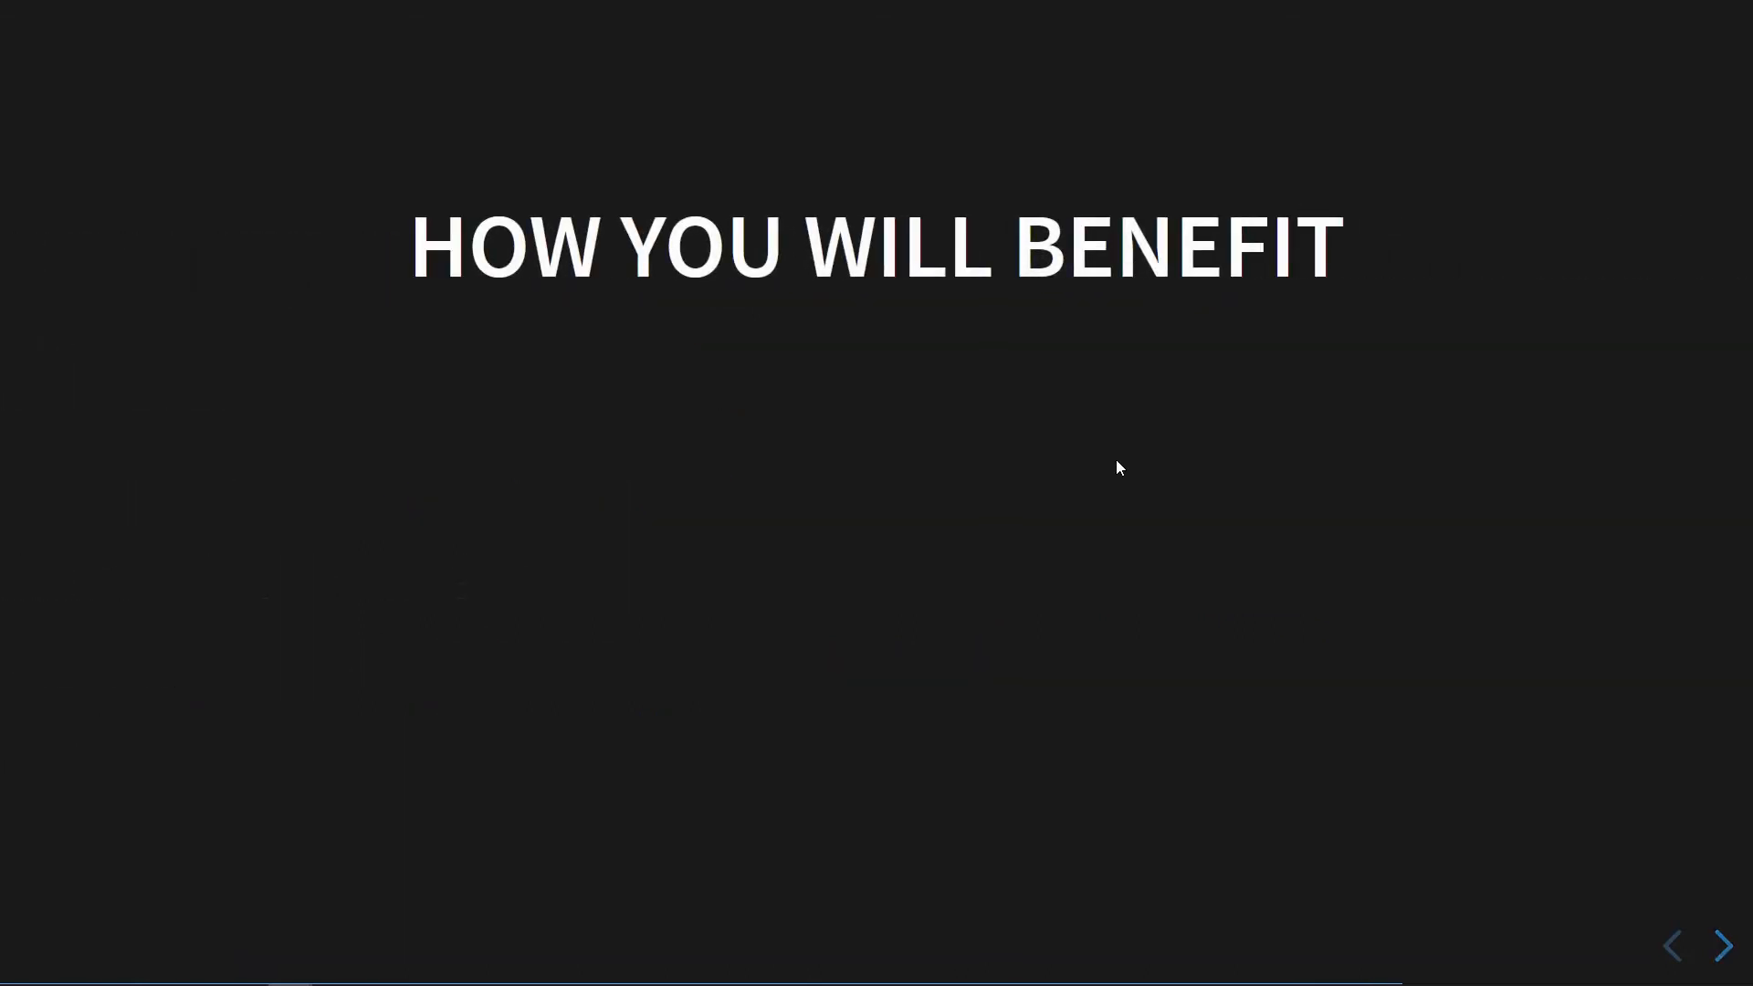